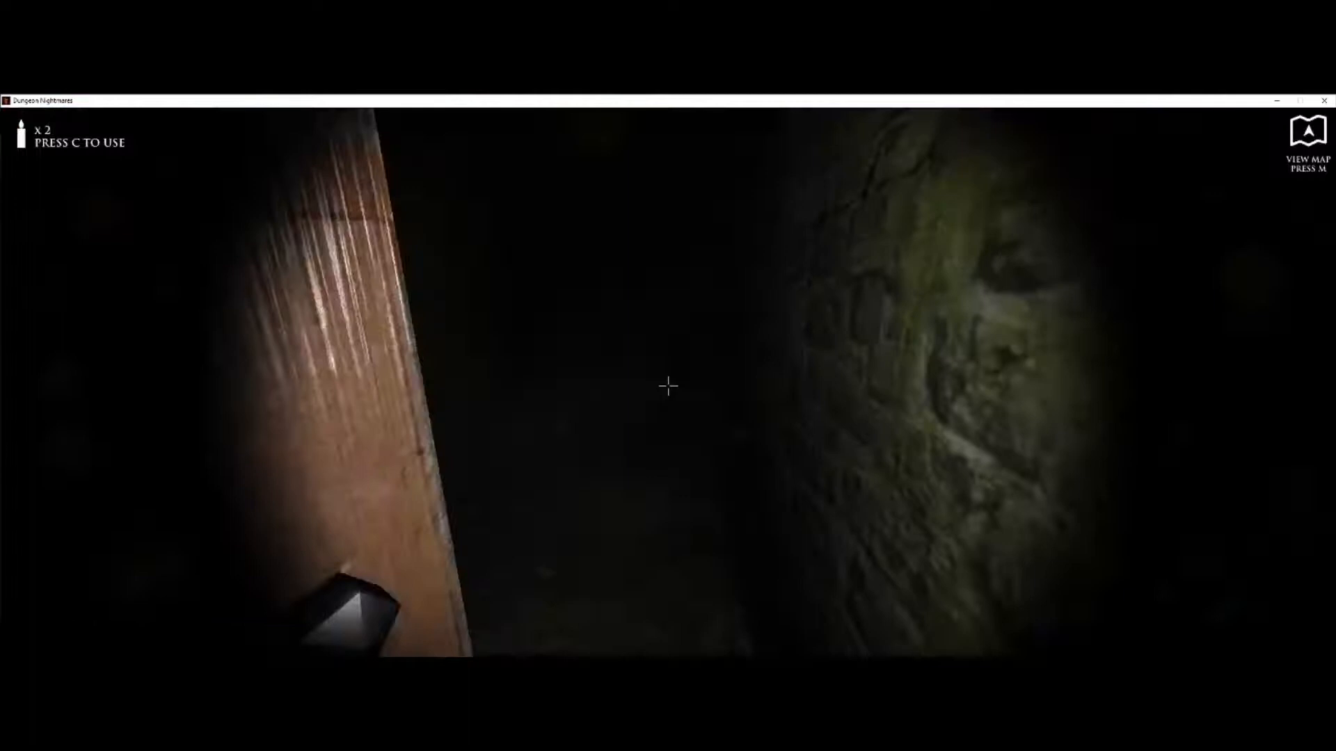
# - Light a candle briefly, blow it out, then relight one deeper in the corridor near the chest
pyautogui.press('c')
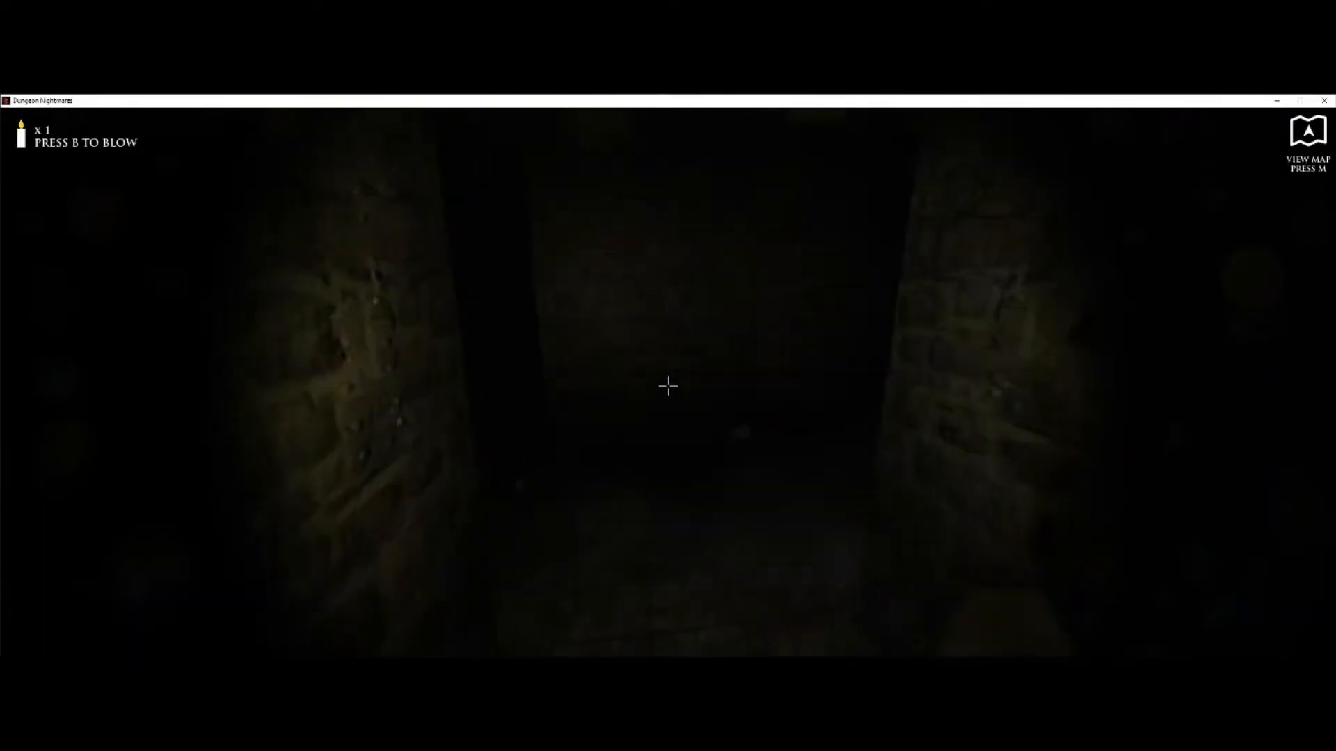
pyautogui.press('b')
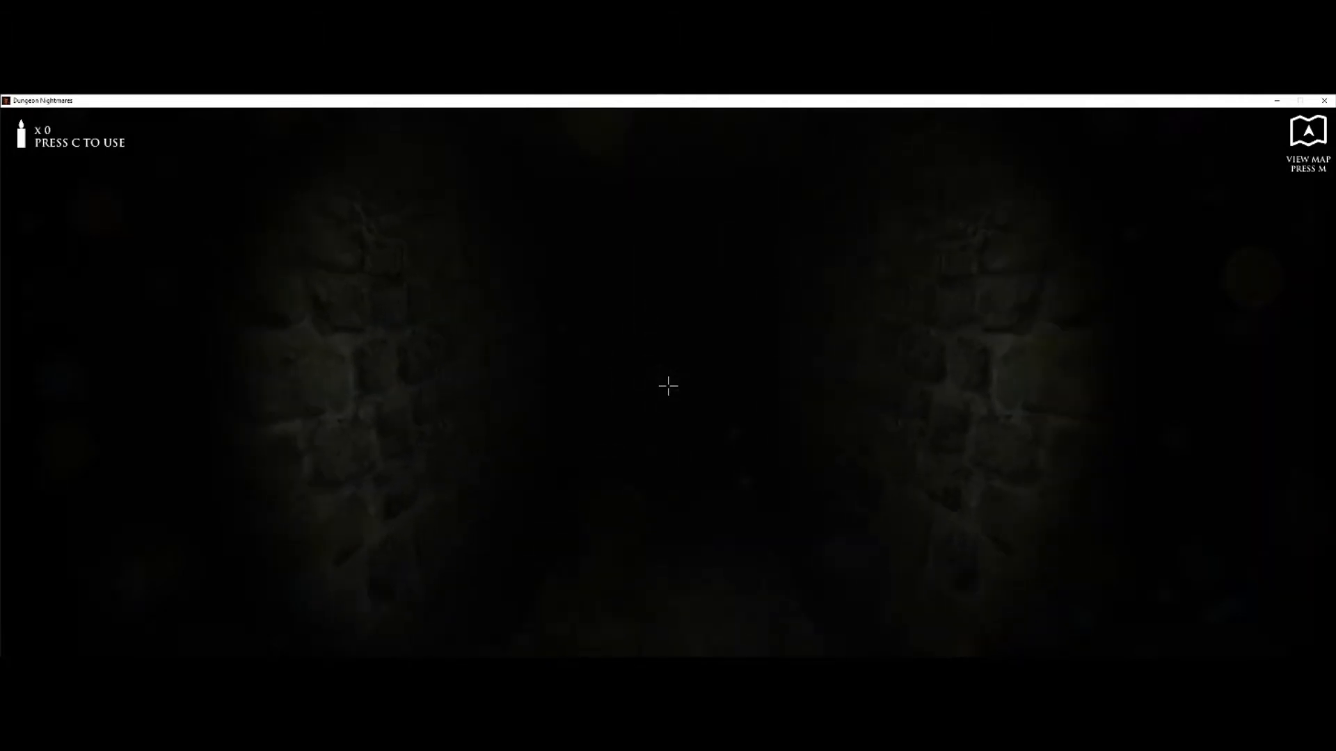
pyautogui.moveTo(668, 387)
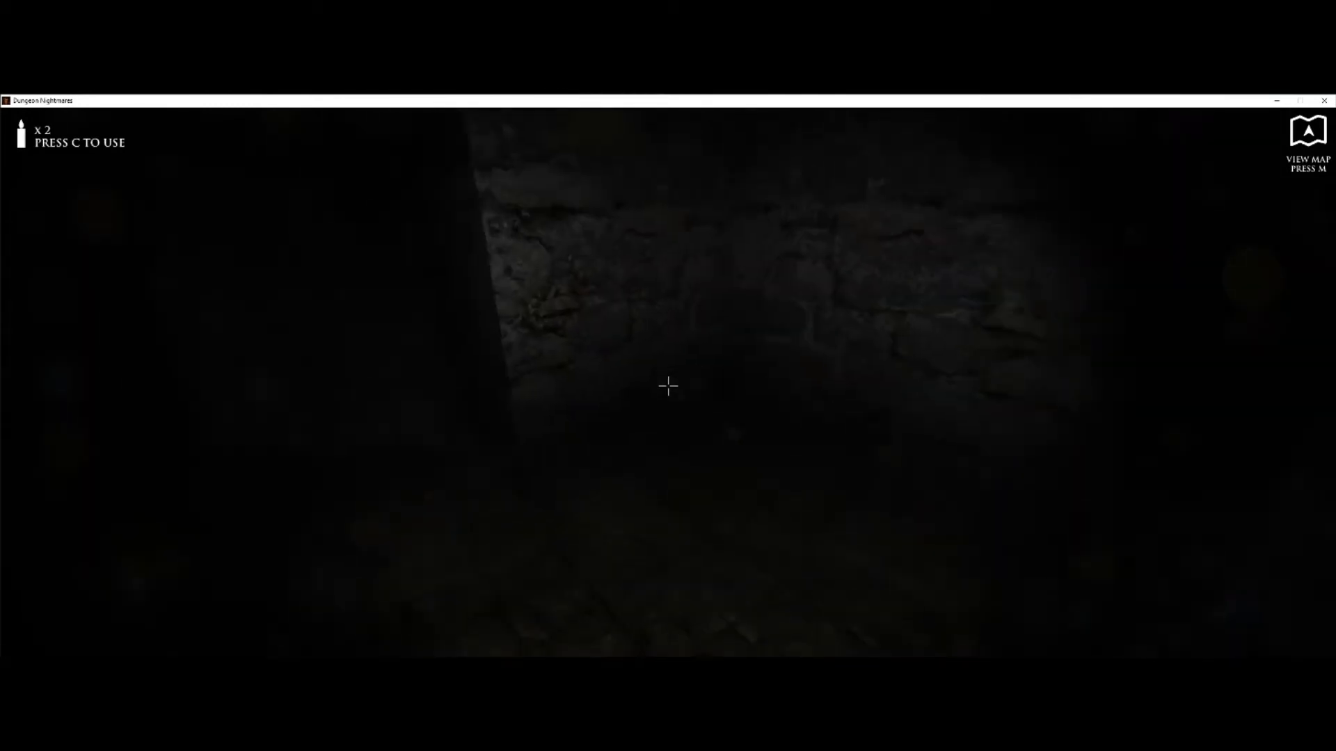
pyautogui.press('c')
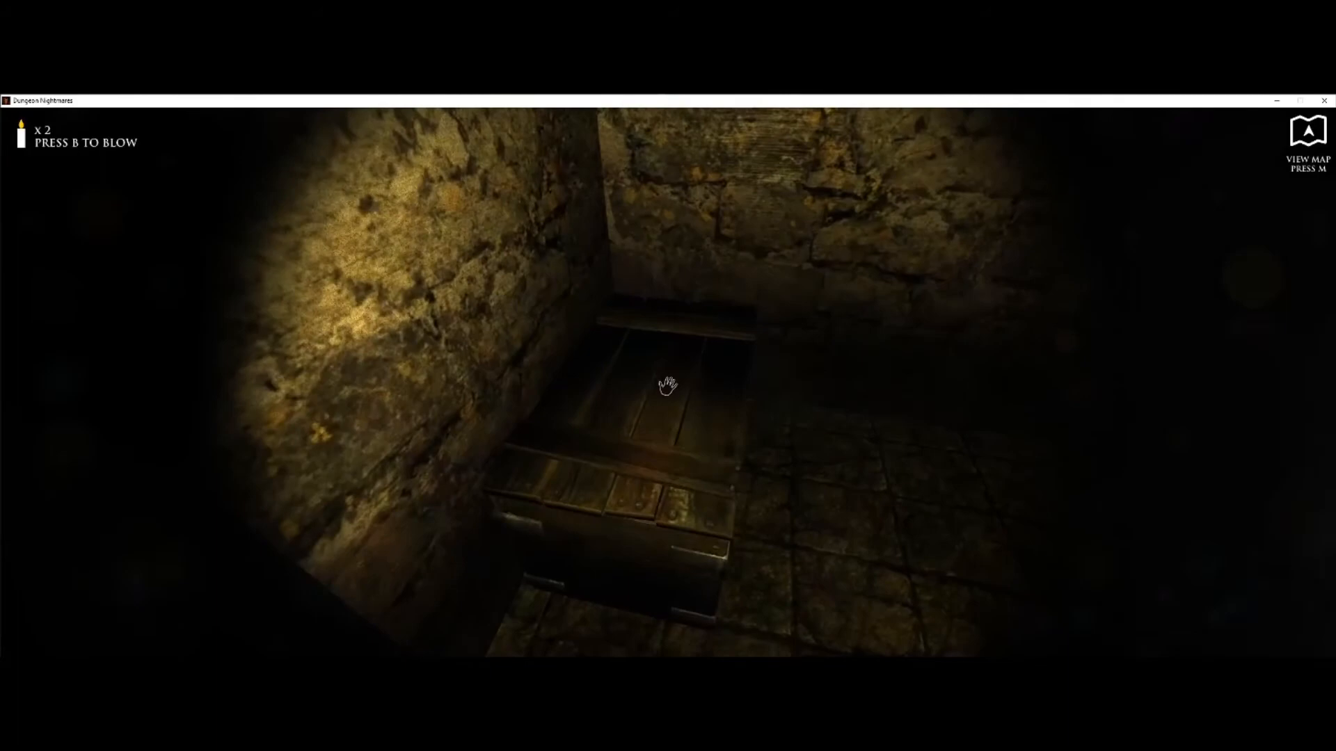
# - Open the wooden chest to take the artifact, triggering 'Artifact Found, Find The Exit'
pyautogui.click(664, 393)
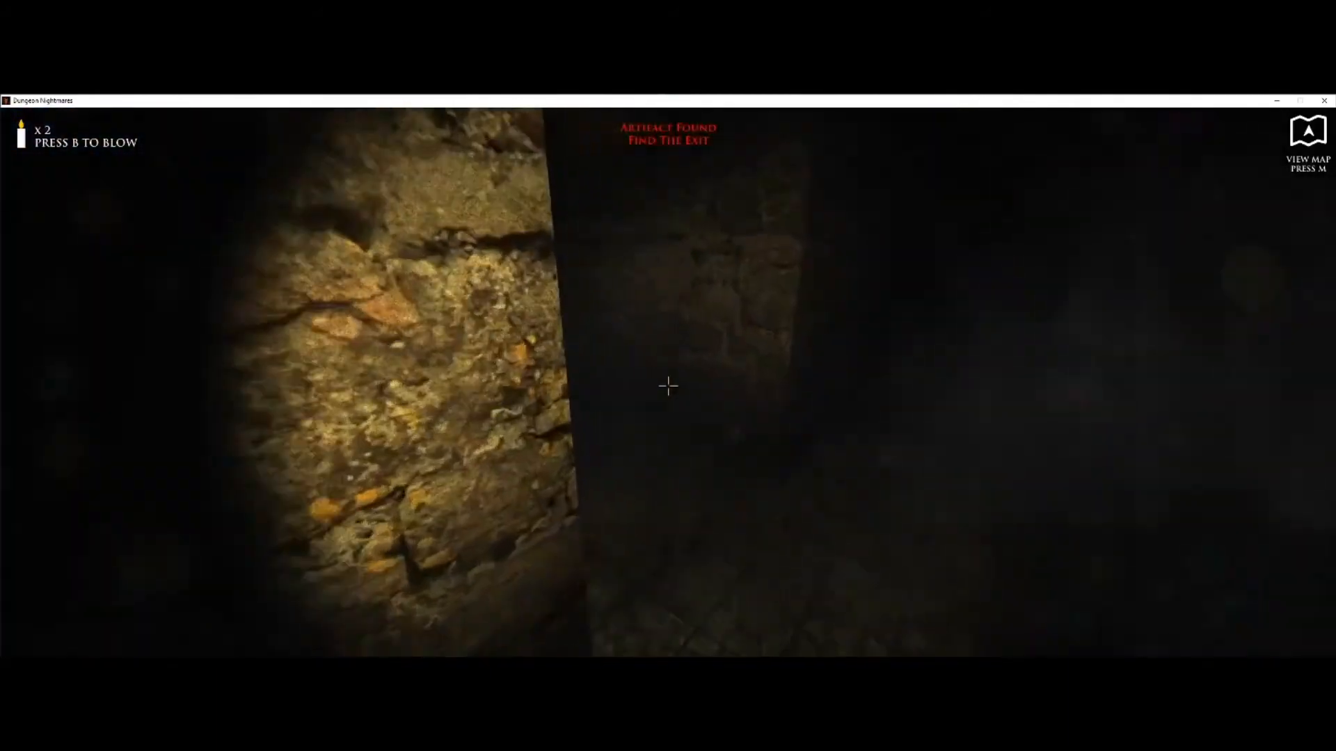